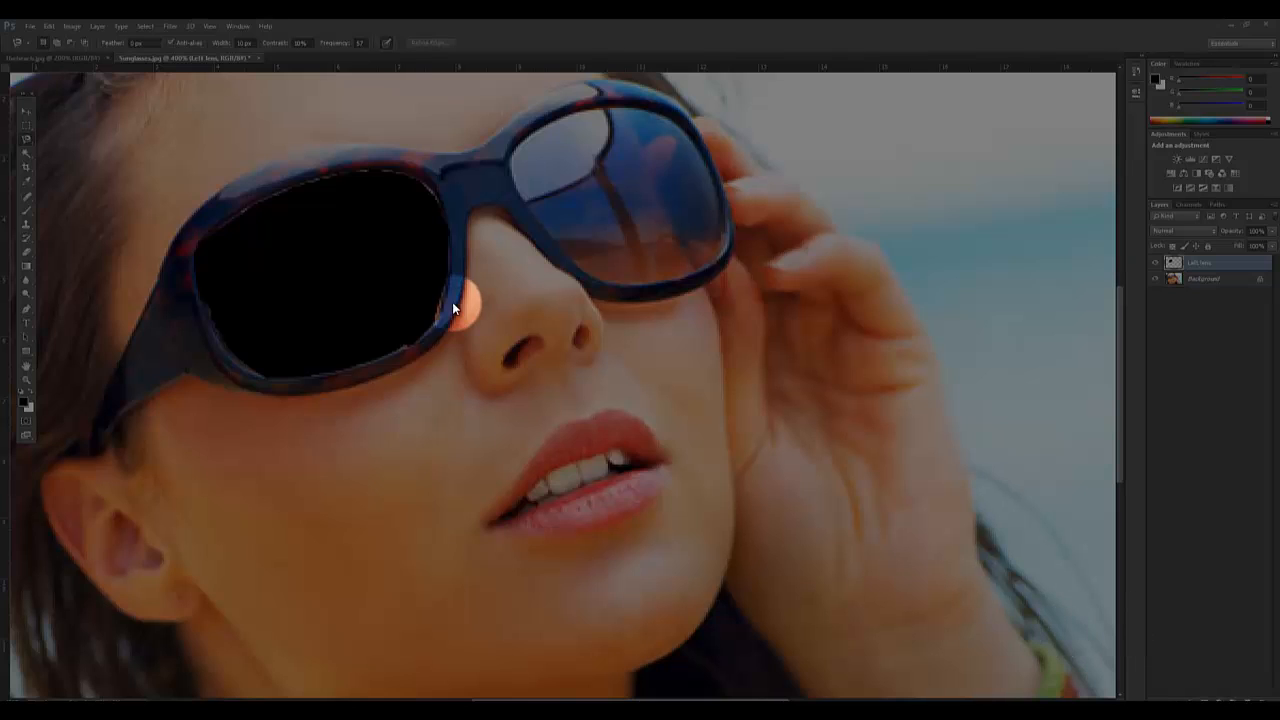
mouse_move(376, 114)
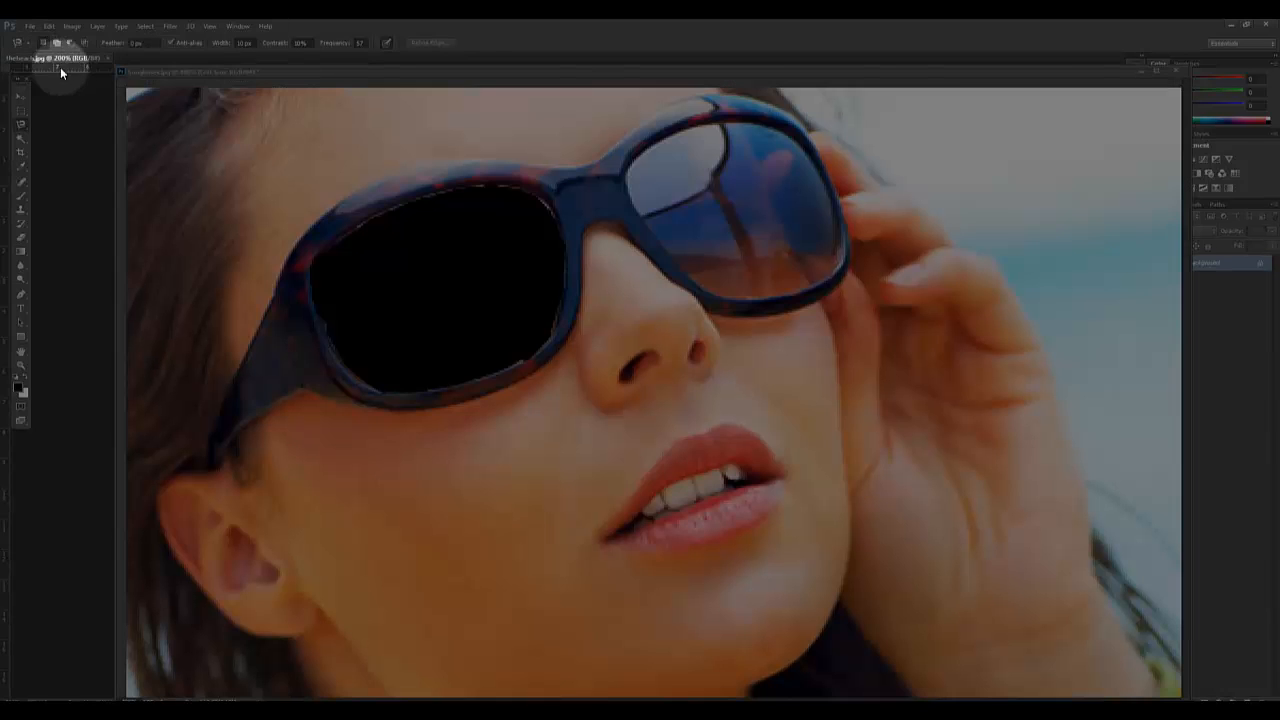
- Float both documents and place the beach photo window left of the sunglasses photo
click(140, 96)
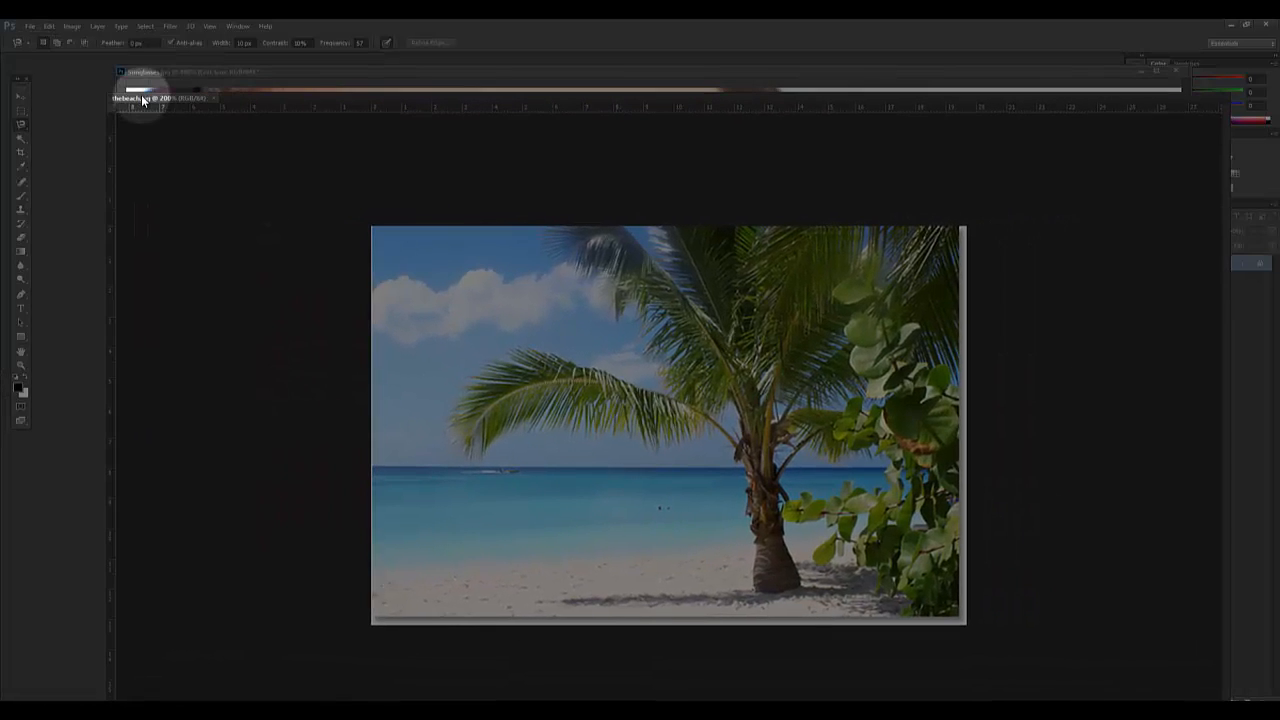
click(30, 26)
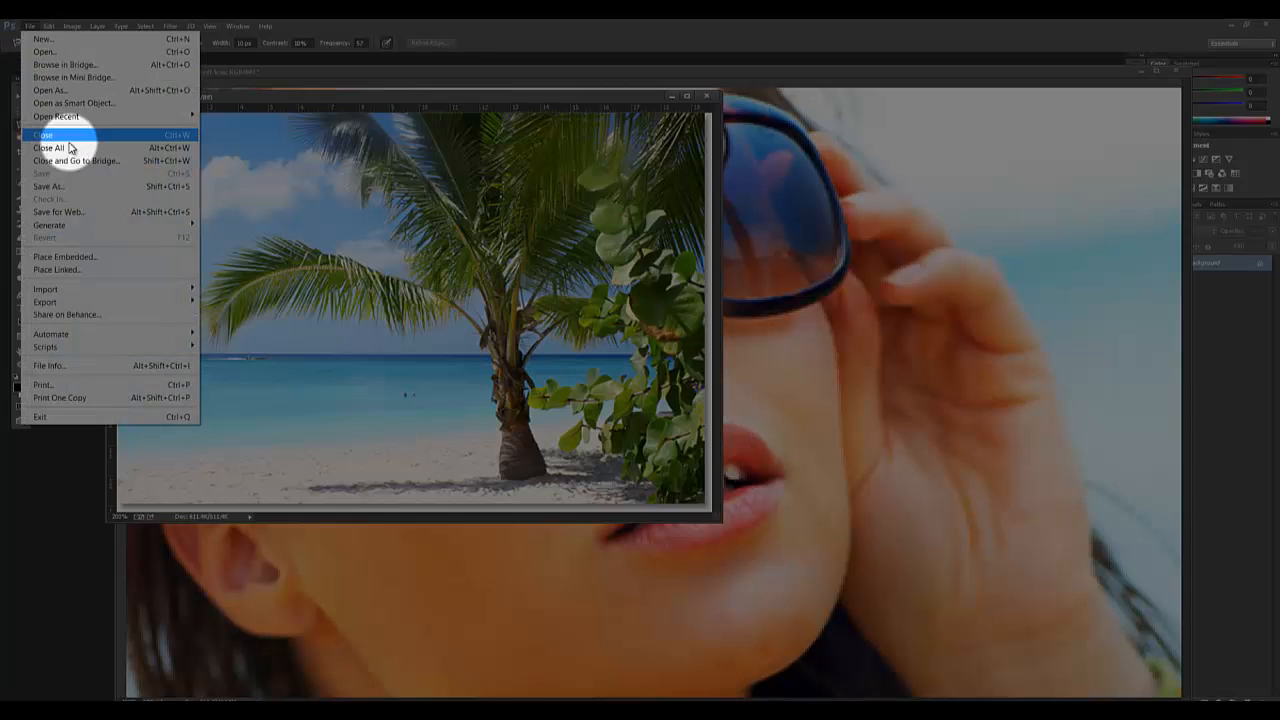
mouse_move(700, 276)
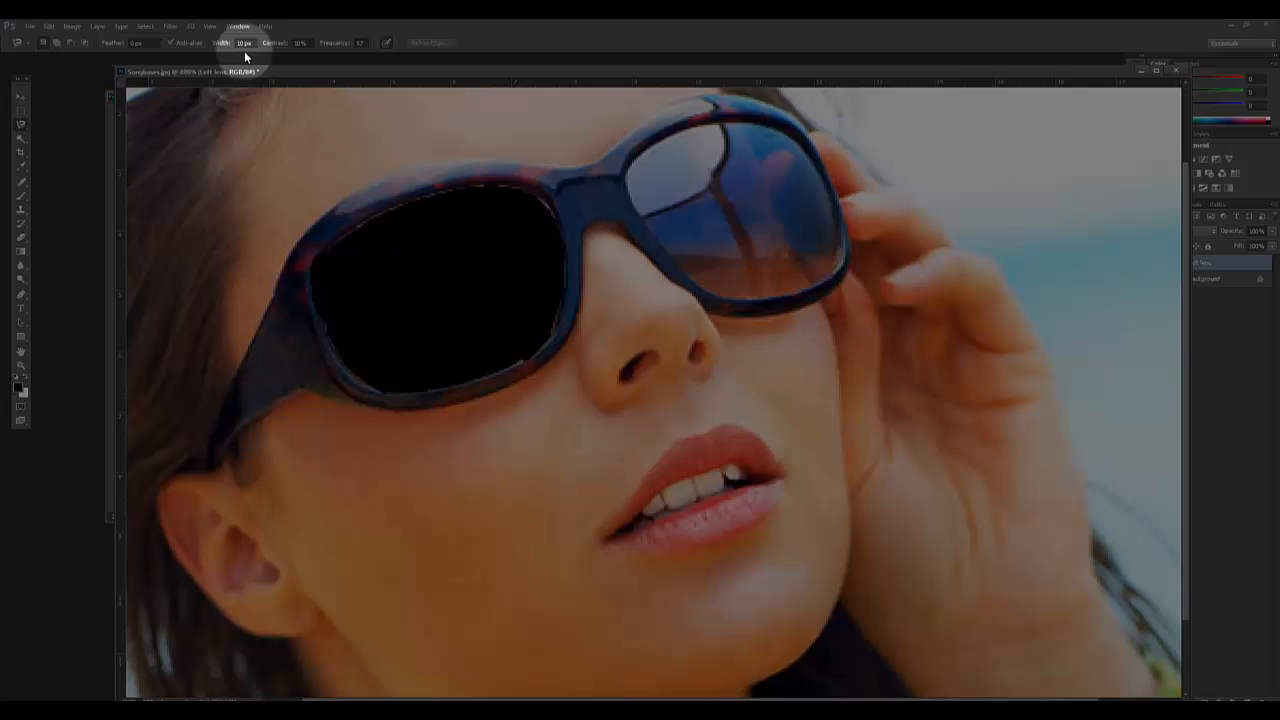
mouse_move(44, 332)
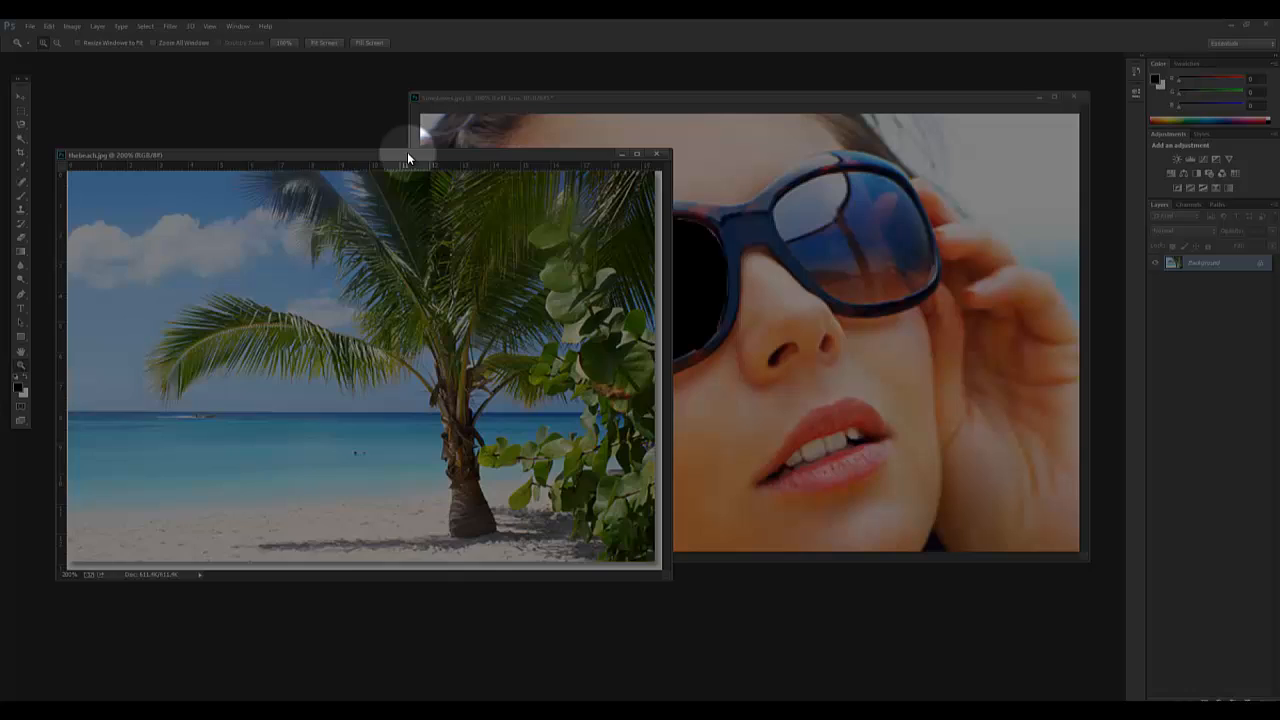
drag(408, 154, 412, 134)
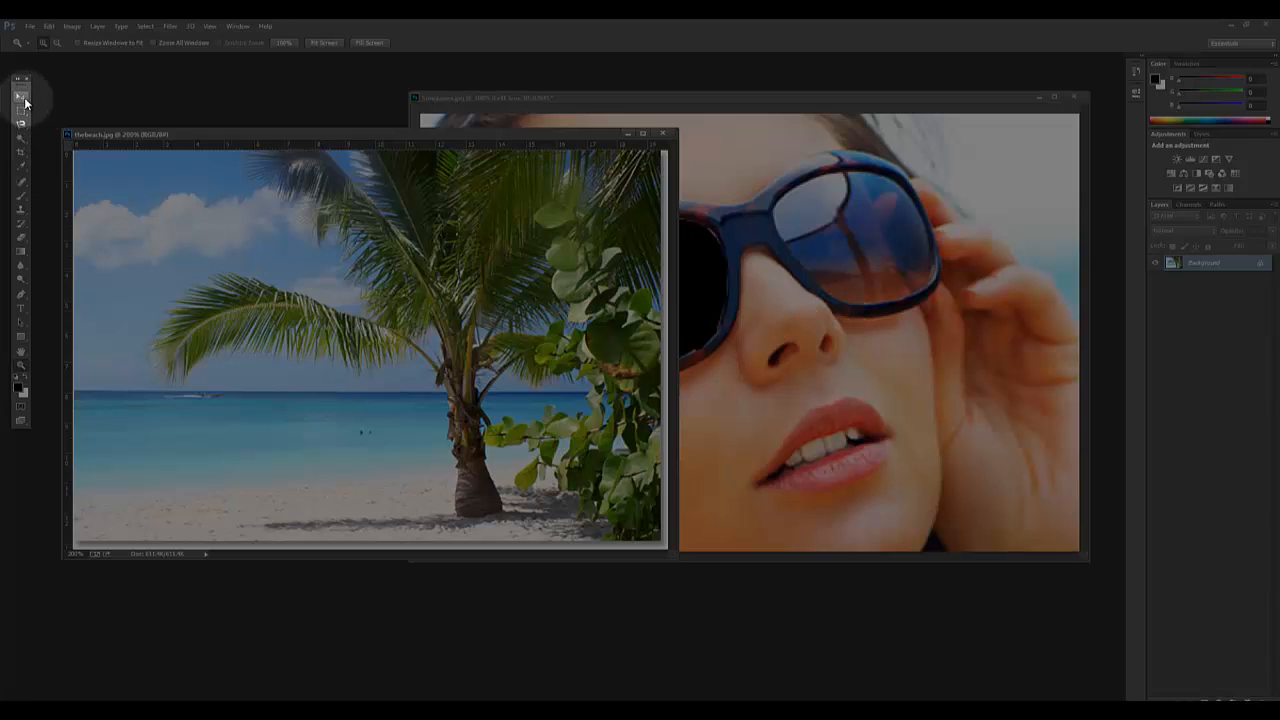
mouse_move(20, 96)
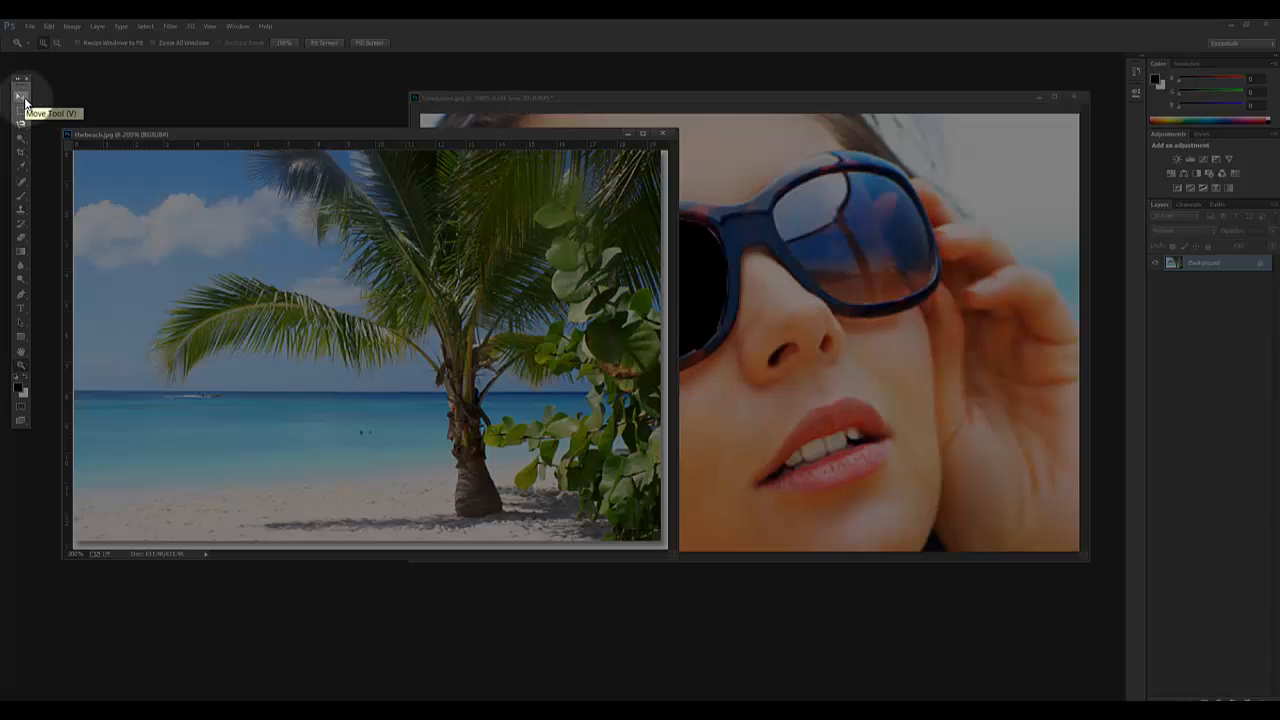
mouse_move(92, 110)
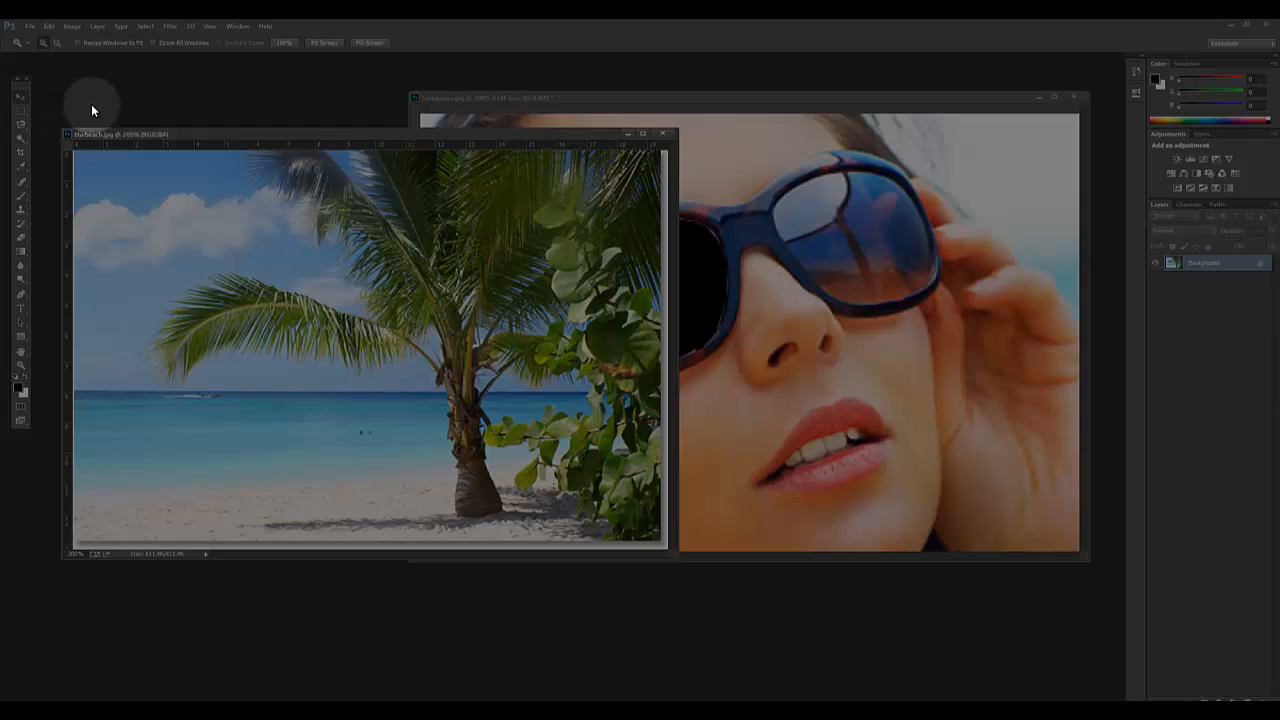
- With the Move tool, drop the beach photo into the sunglasses document as a new layer
click(20, 98)
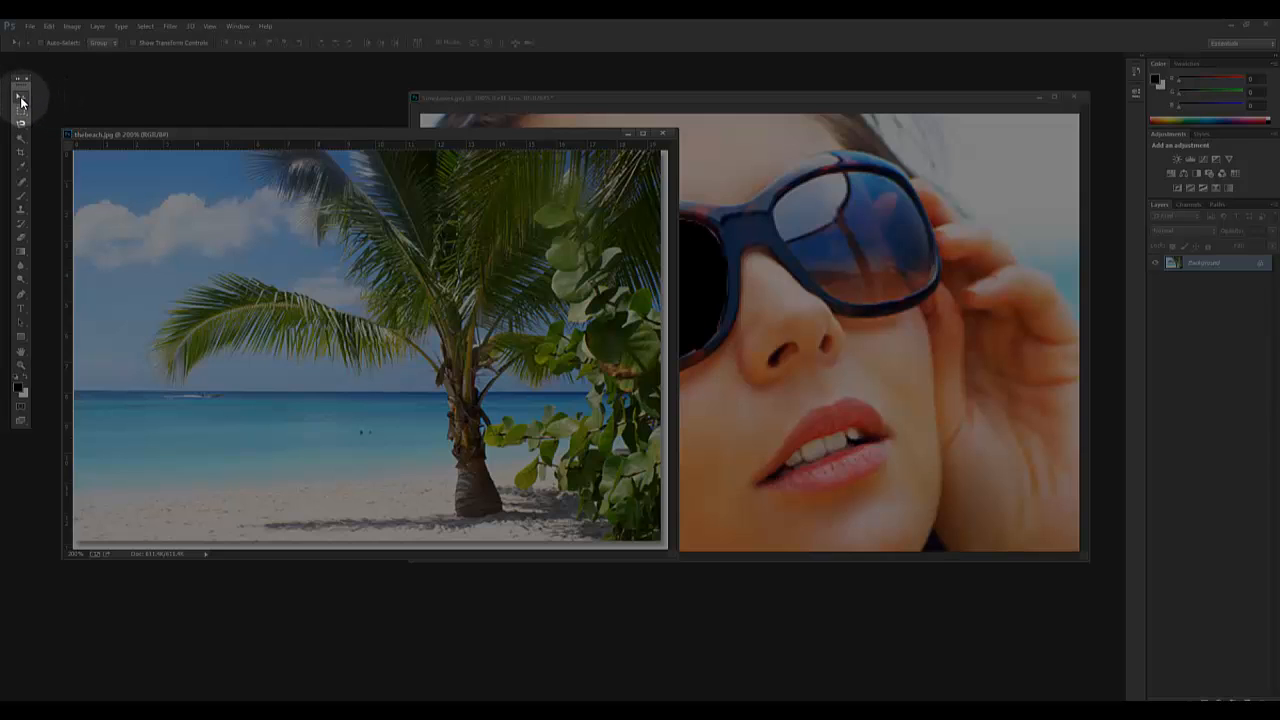
mouse_move(20, 98)
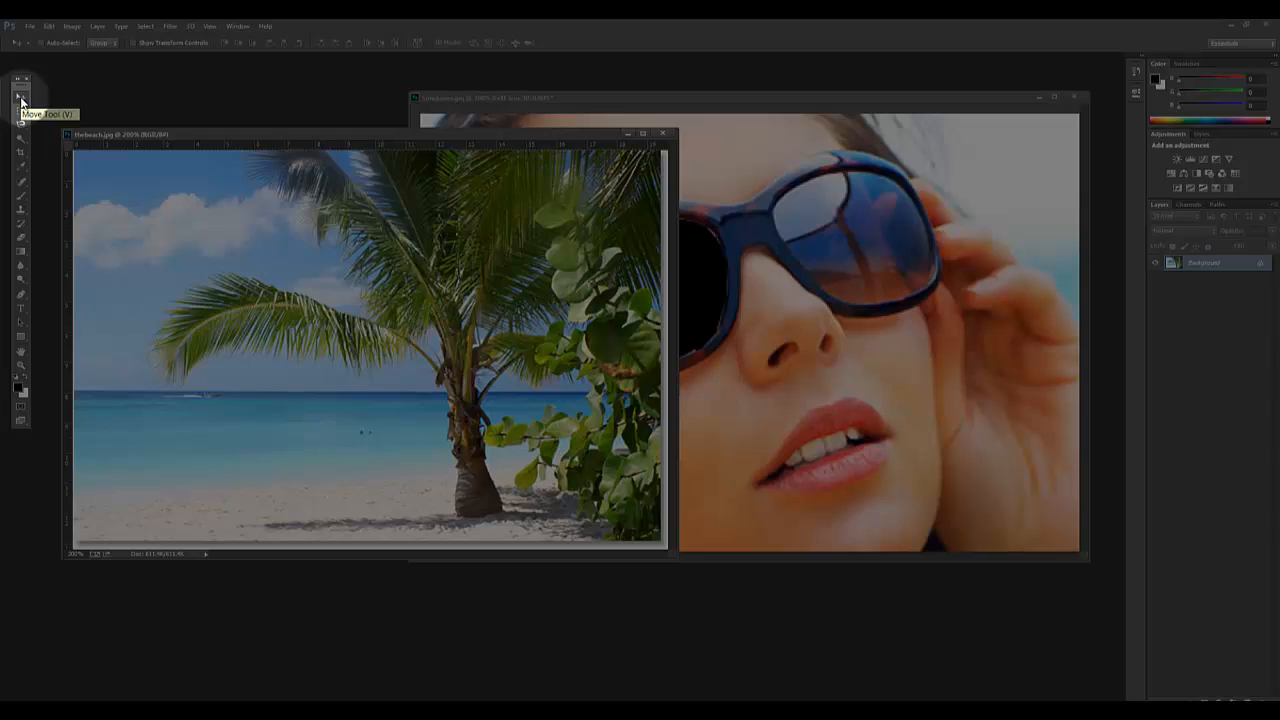
click(264, 300)
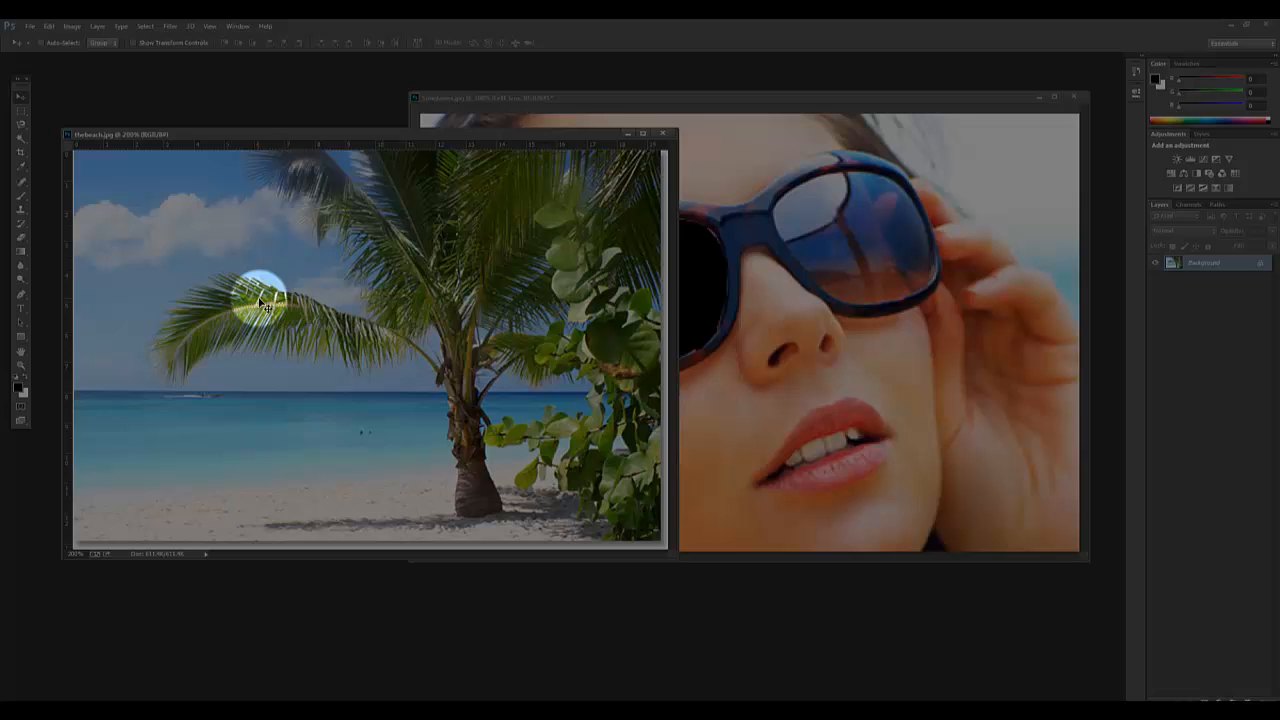
drag(268, 304, 696, 310)
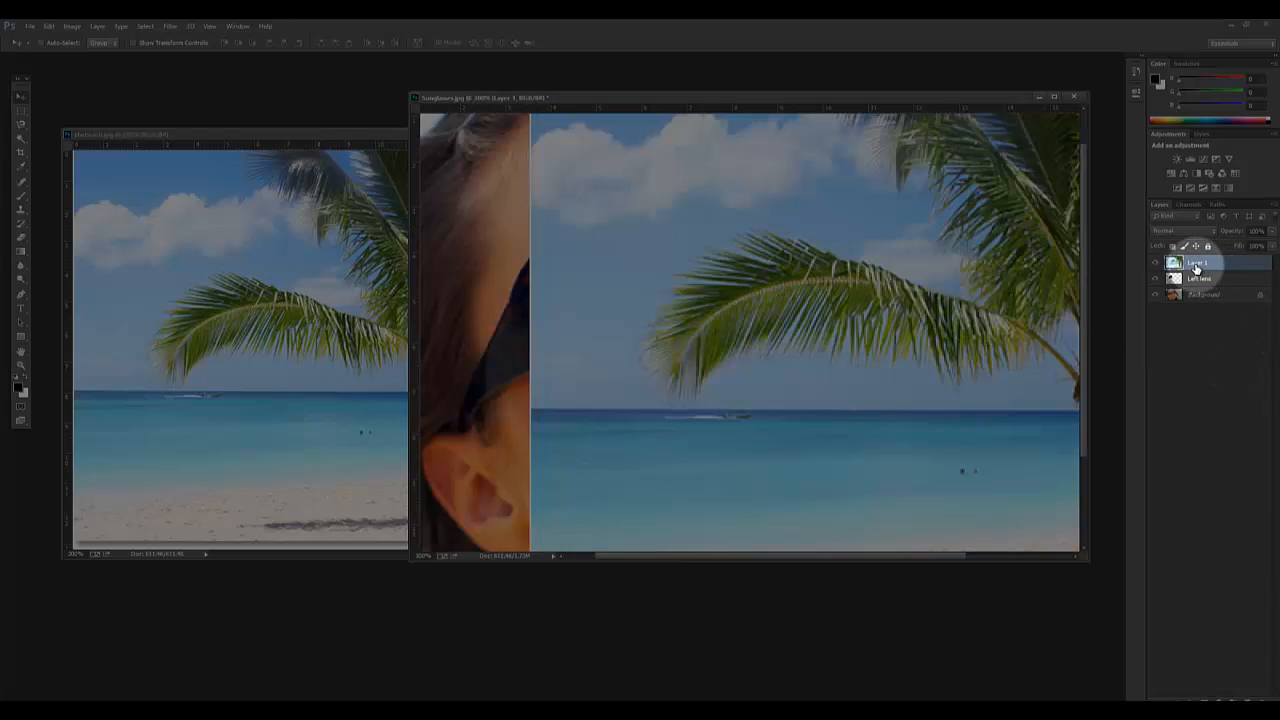
- Select the new beach layer and rename it 'left lens reflection'
click(1200, 278)
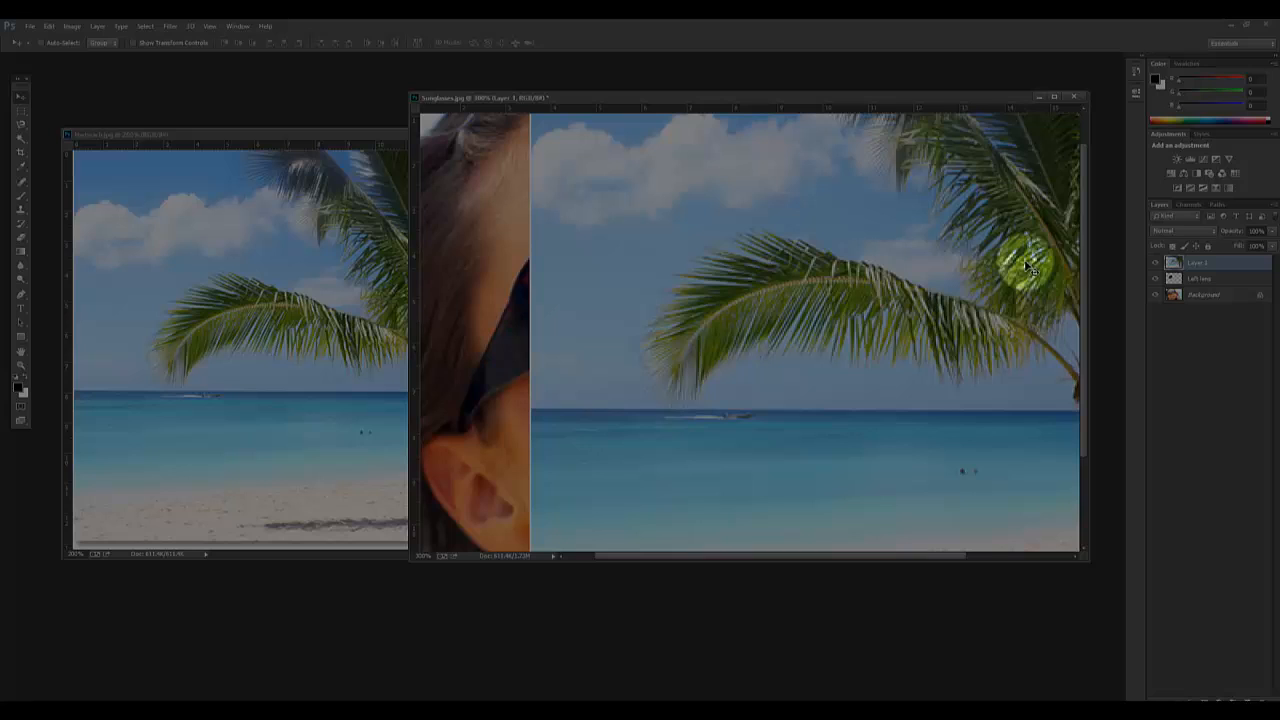
click(1200, 264)
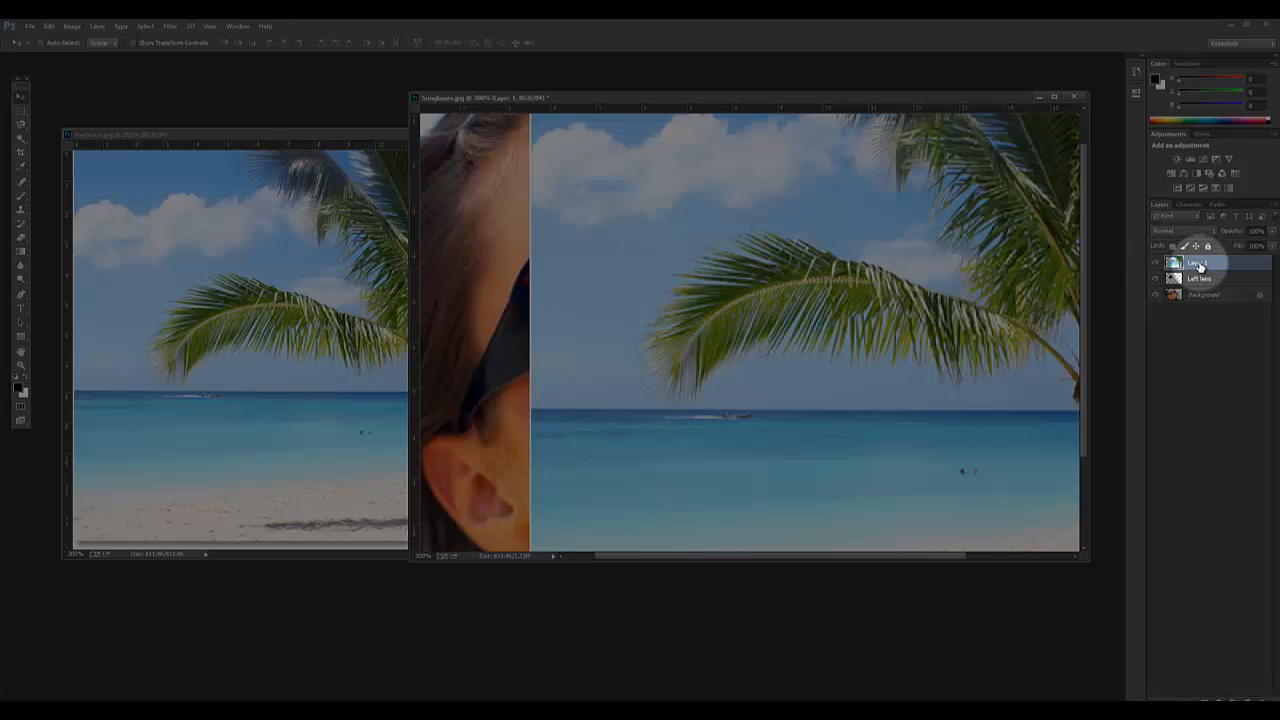
double_click(1196, 264)
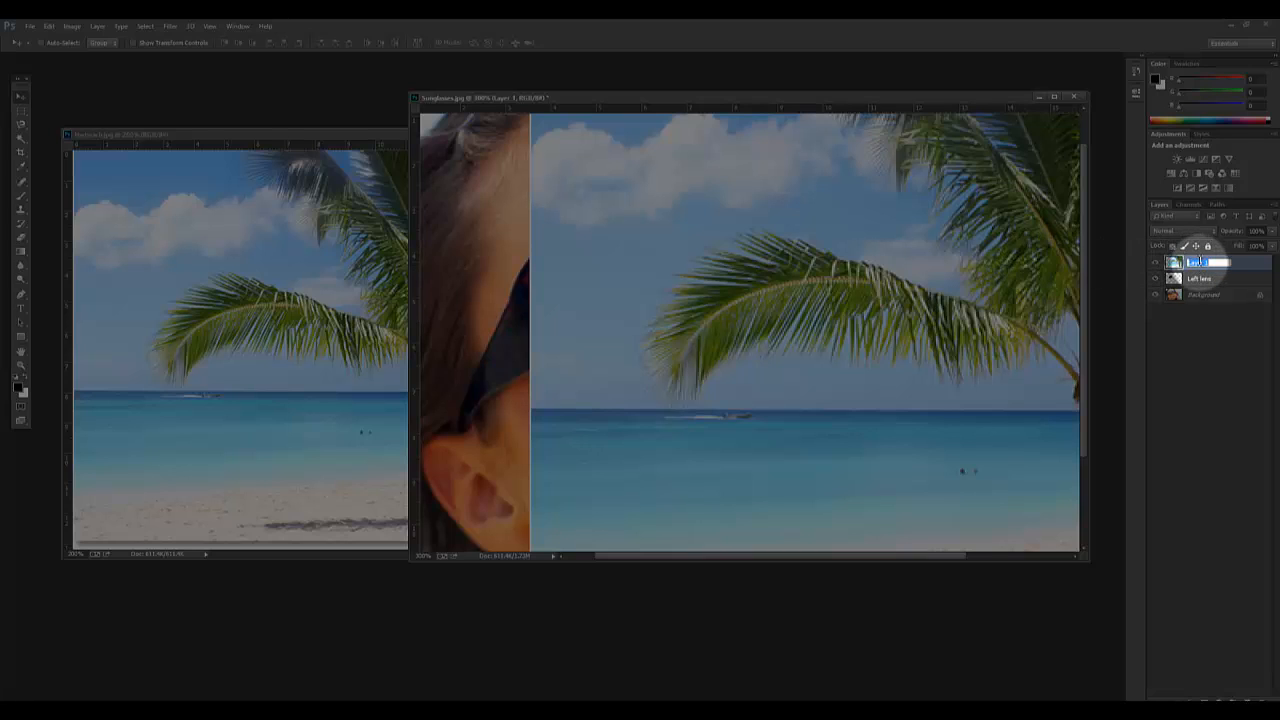